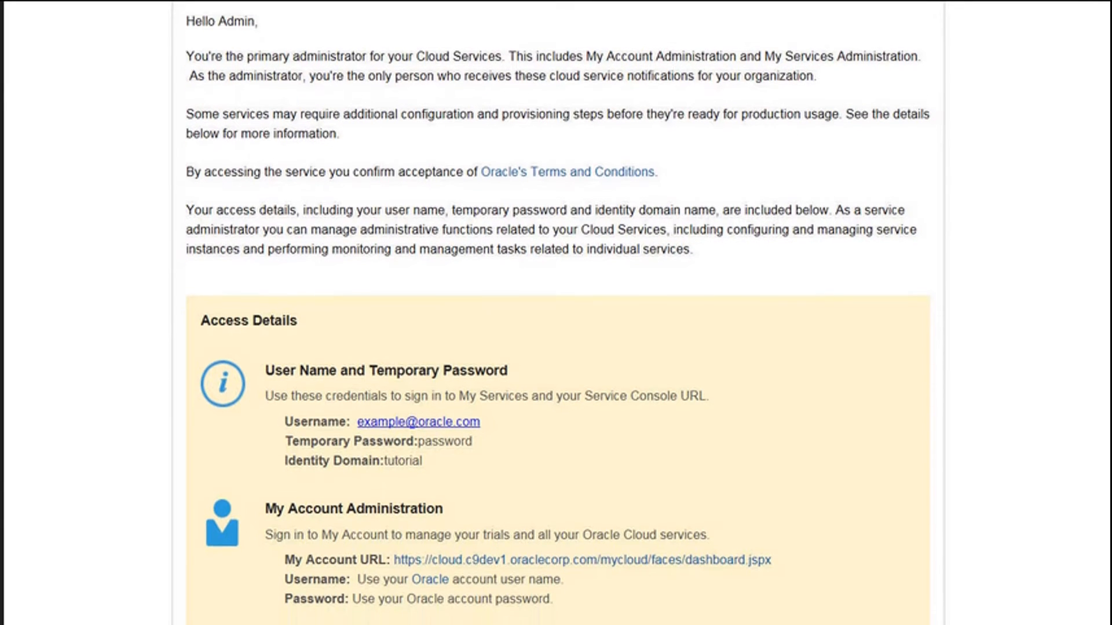
Step: Sign in to the tutorial identity domain and reach the empty Big Data Cloud Service page
scroll("down", 3)
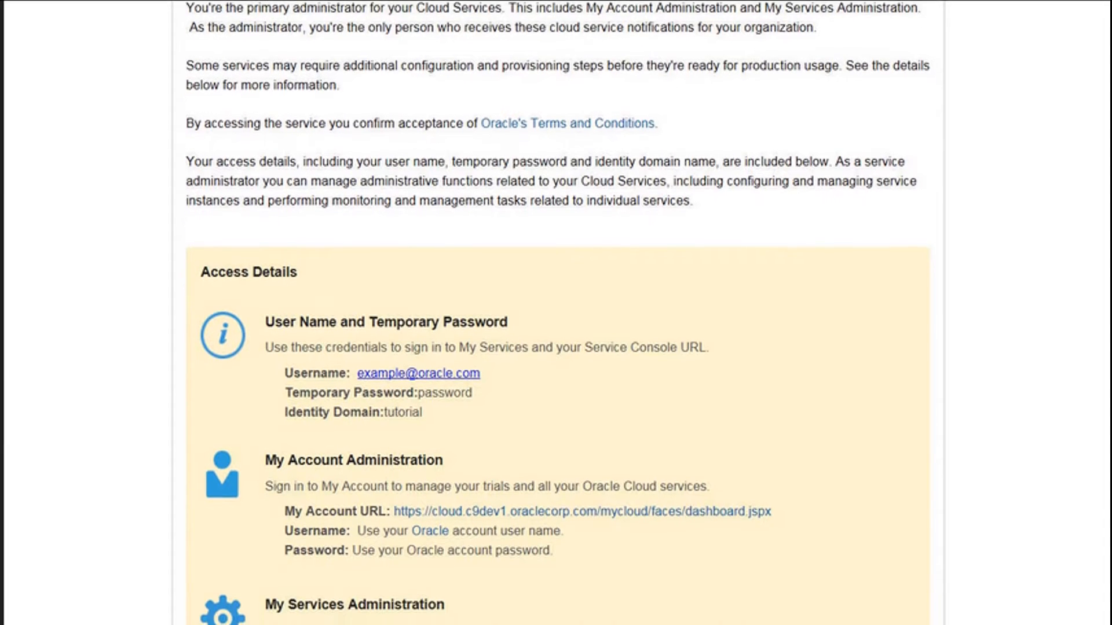
scroll("down", 3)
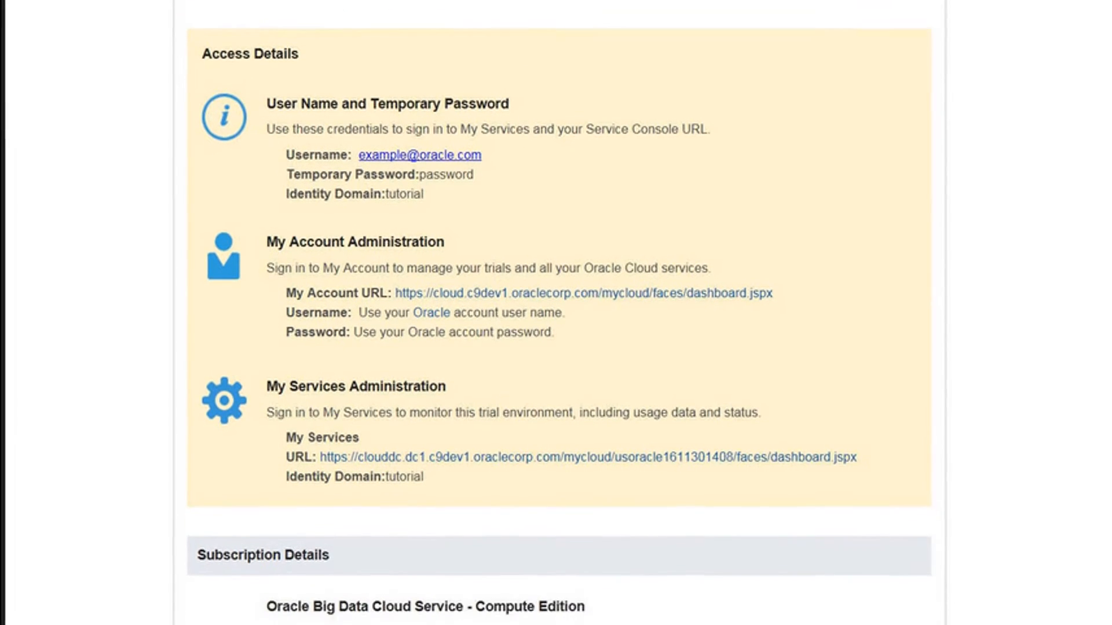
scroll("down", 3)
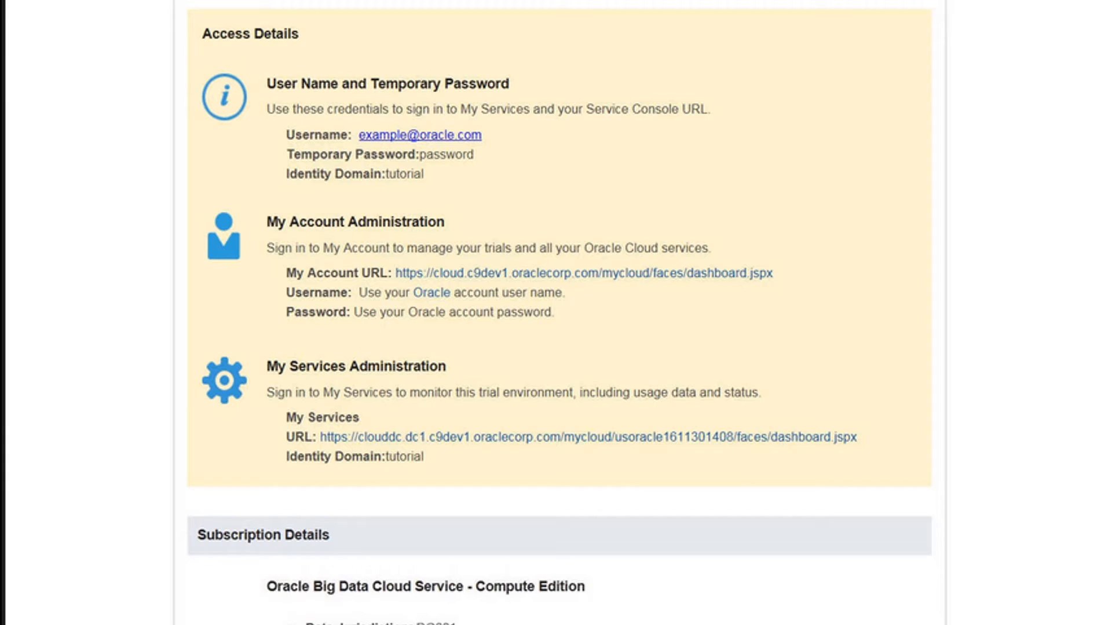
scroll("down", 3)
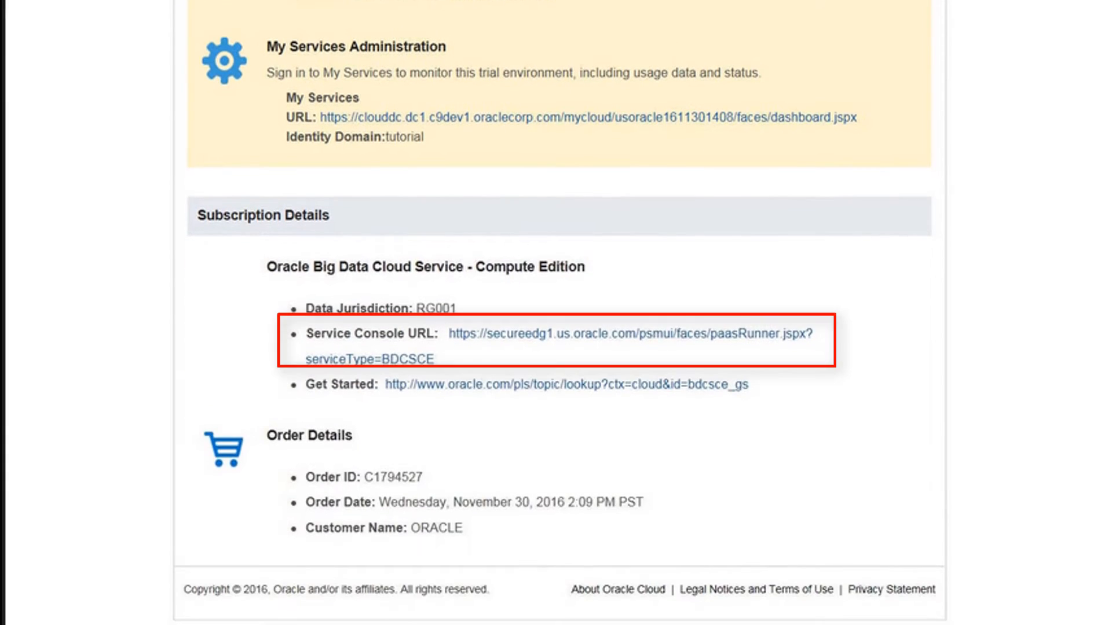
left_click(622, 335)
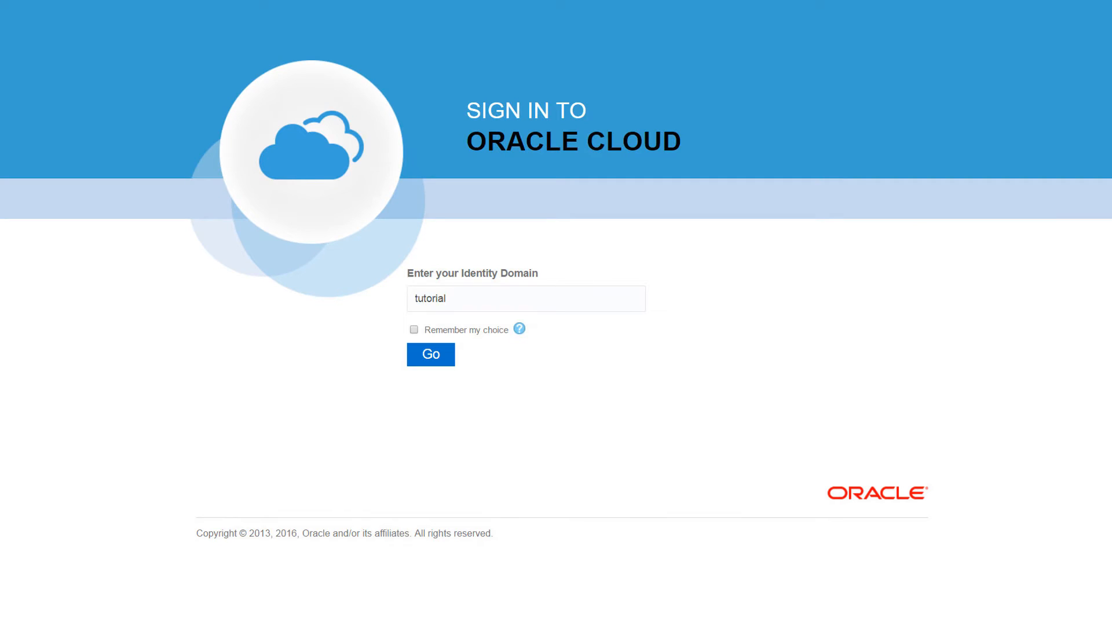
left_click(430, 353)
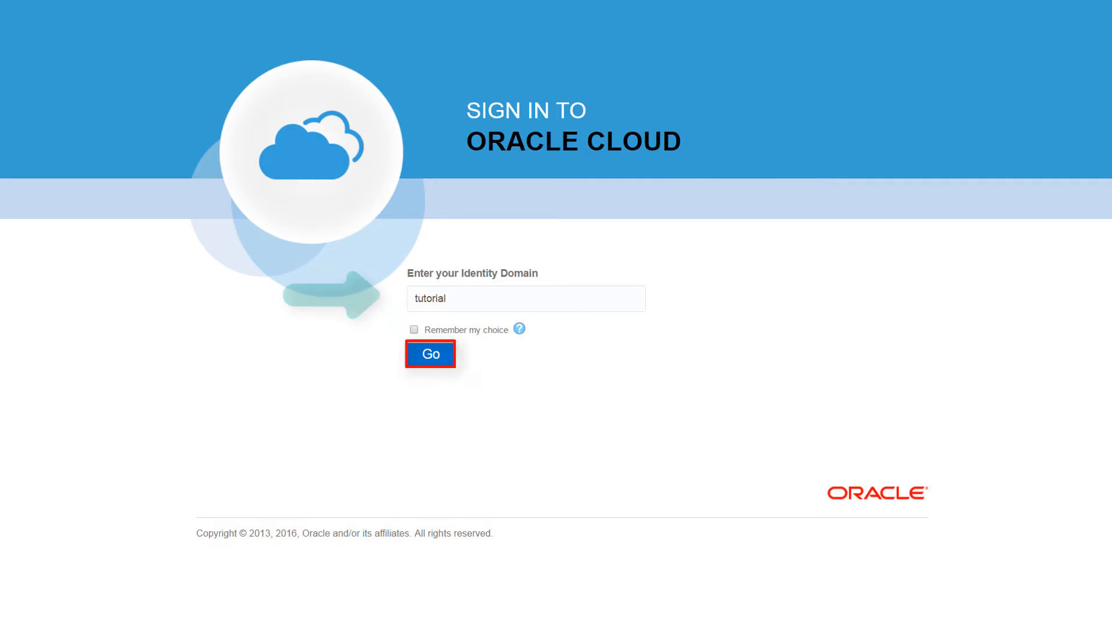
left_click(429, 353)
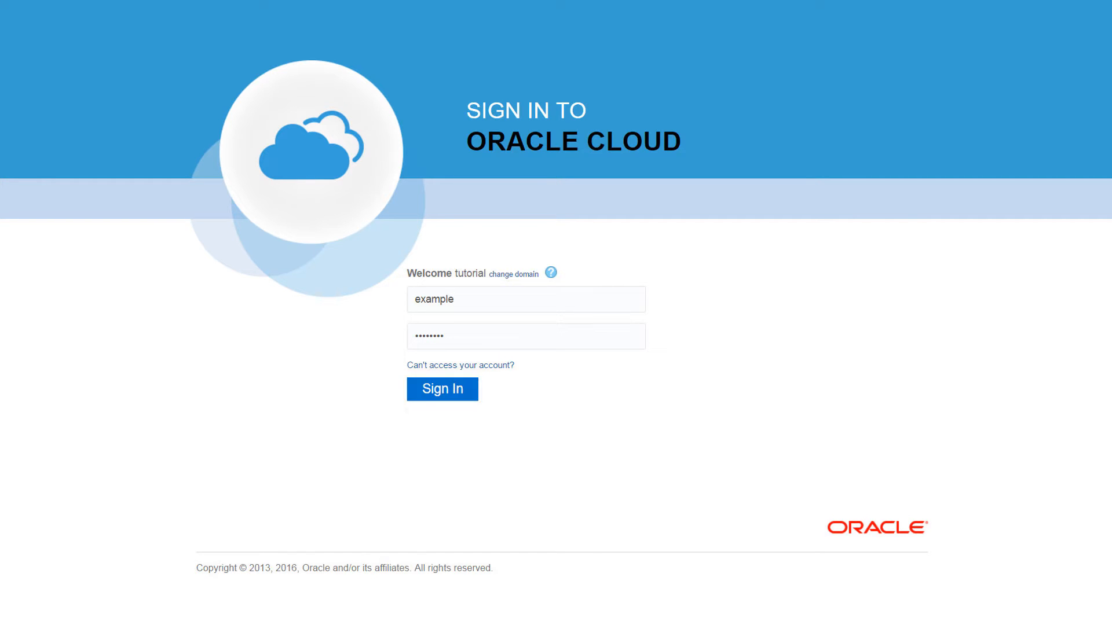
left_click(442, 389)
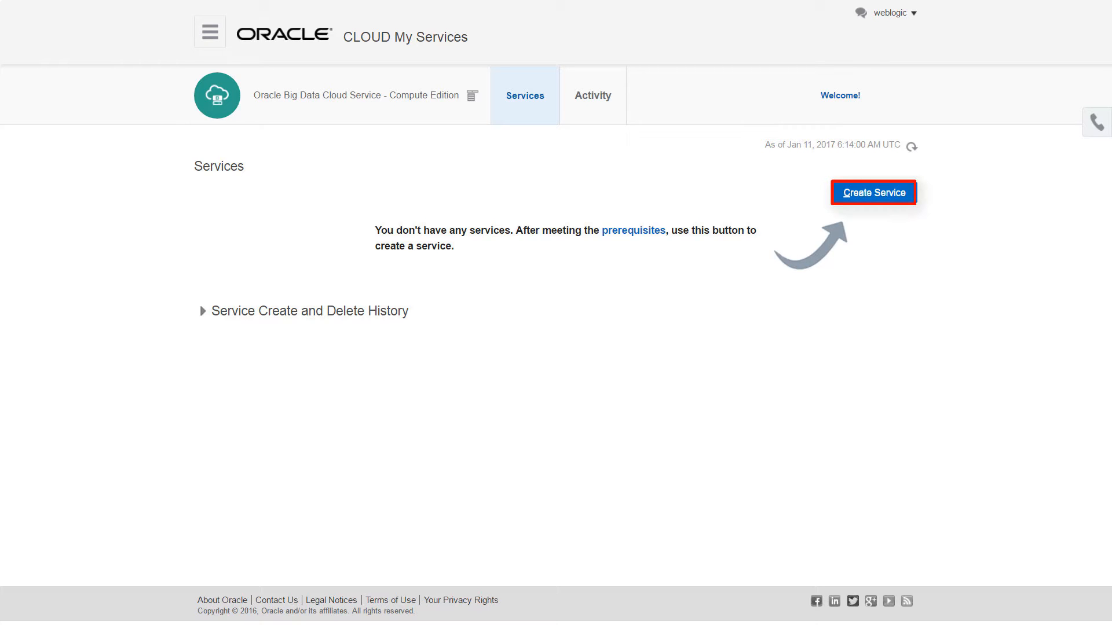
Step: Start a new service named bdcsce-cluster with a short demo description
left_click(872, 193)
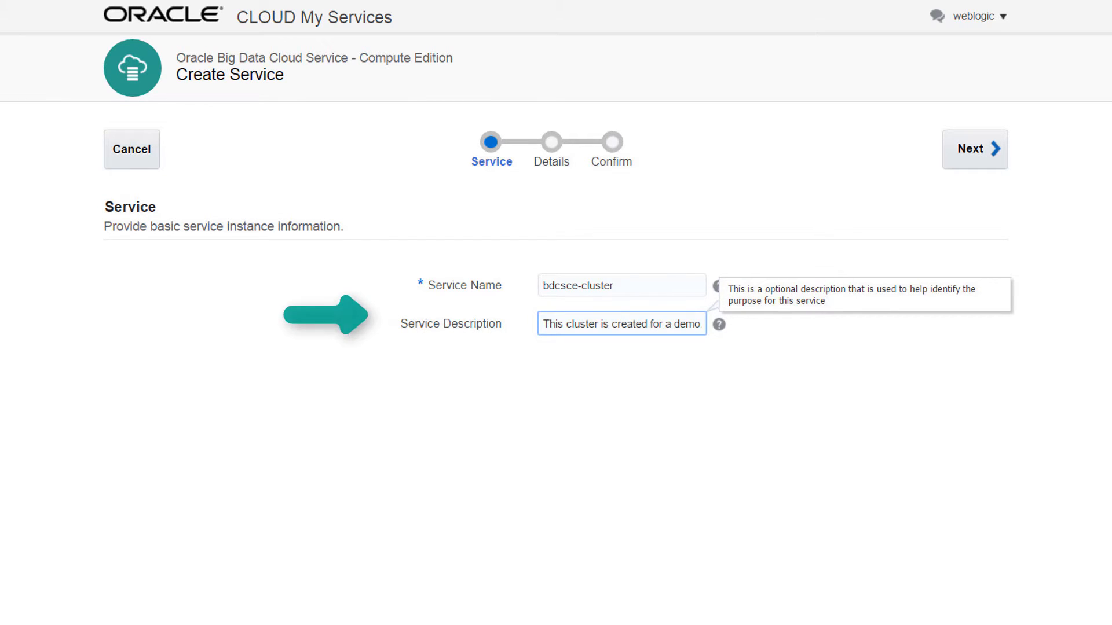
left_click(975, 149)
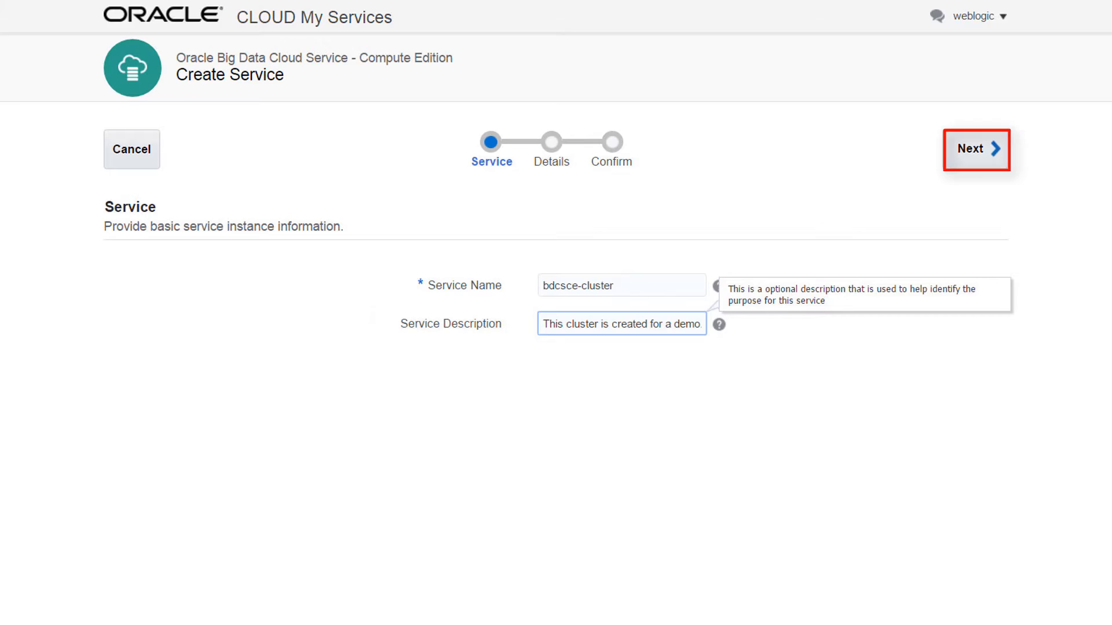
Step: On the Details step, set 3 nodes, OC4m compute shape and 5000 GB usable HDFS storage
left_click(976, 149)
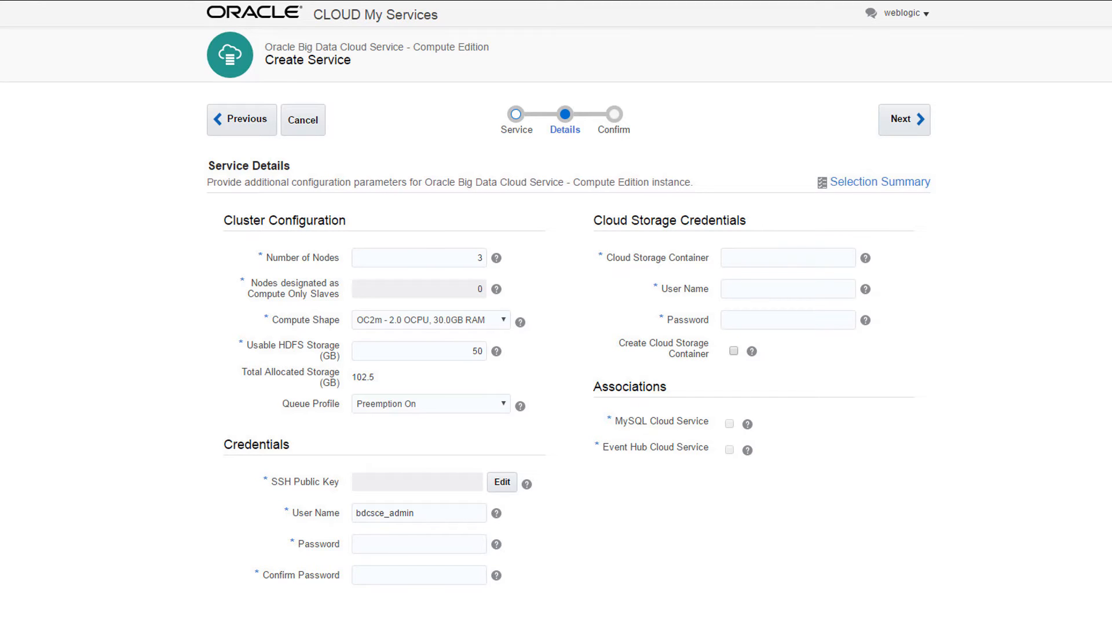
left_click(429, 299)
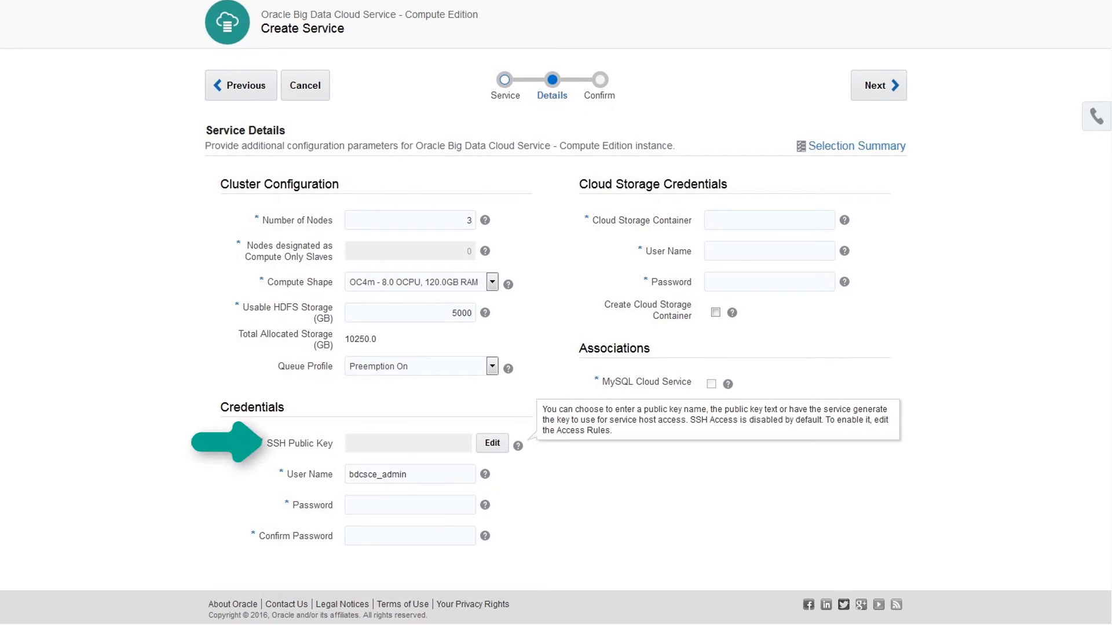
Step: Generate a new SSH key pair for the cluster and dismiss the key download prompt
left_click(491, 443)
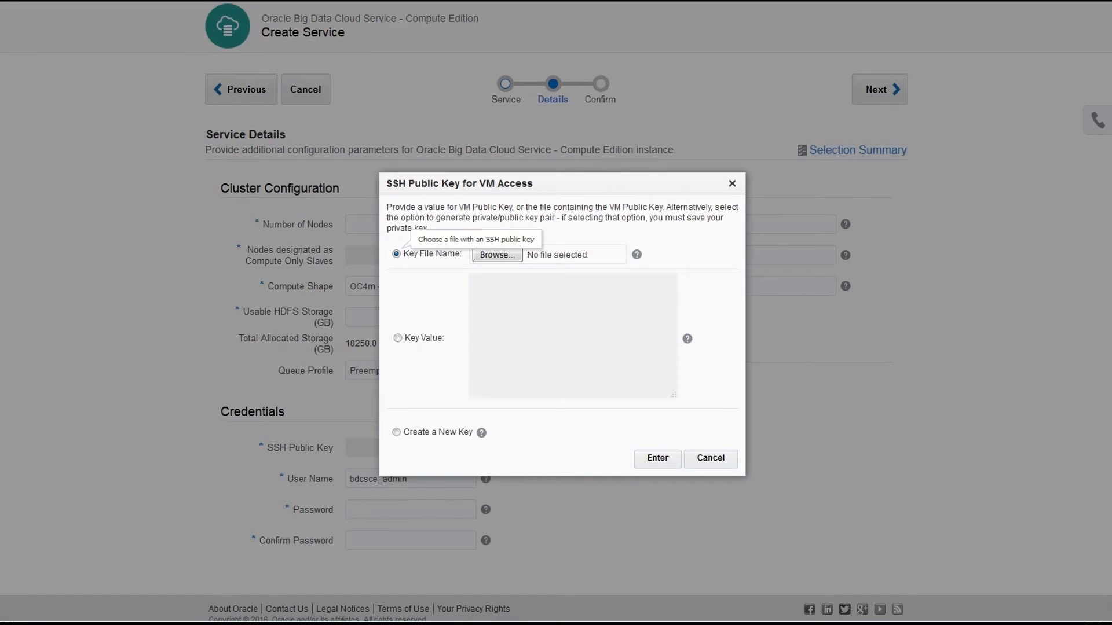
left_click(396, 445)
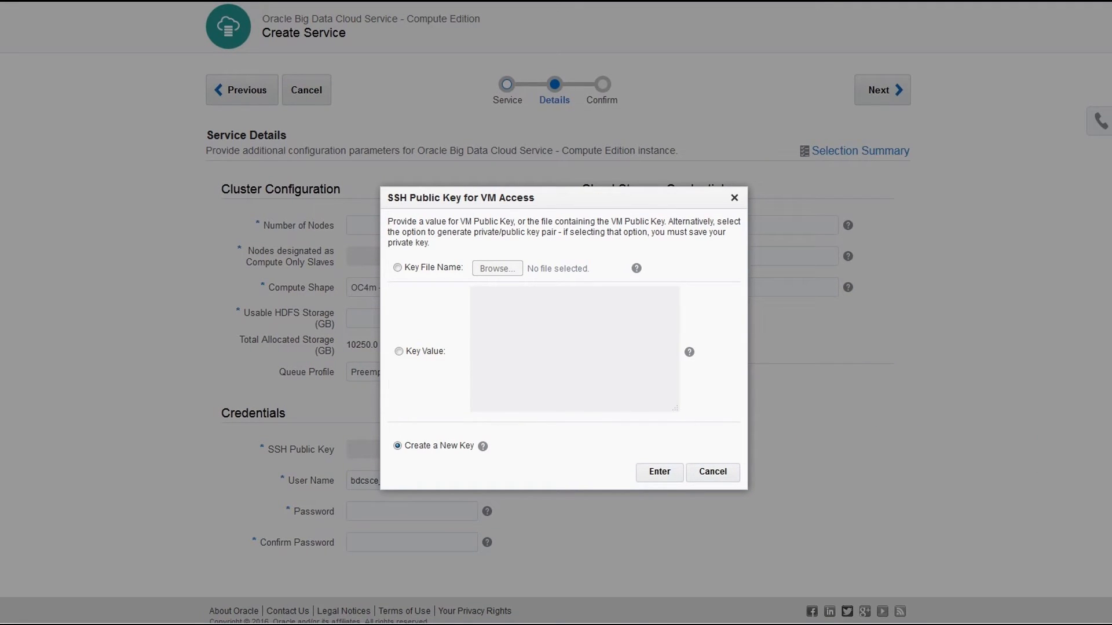
left_click(657, 473)
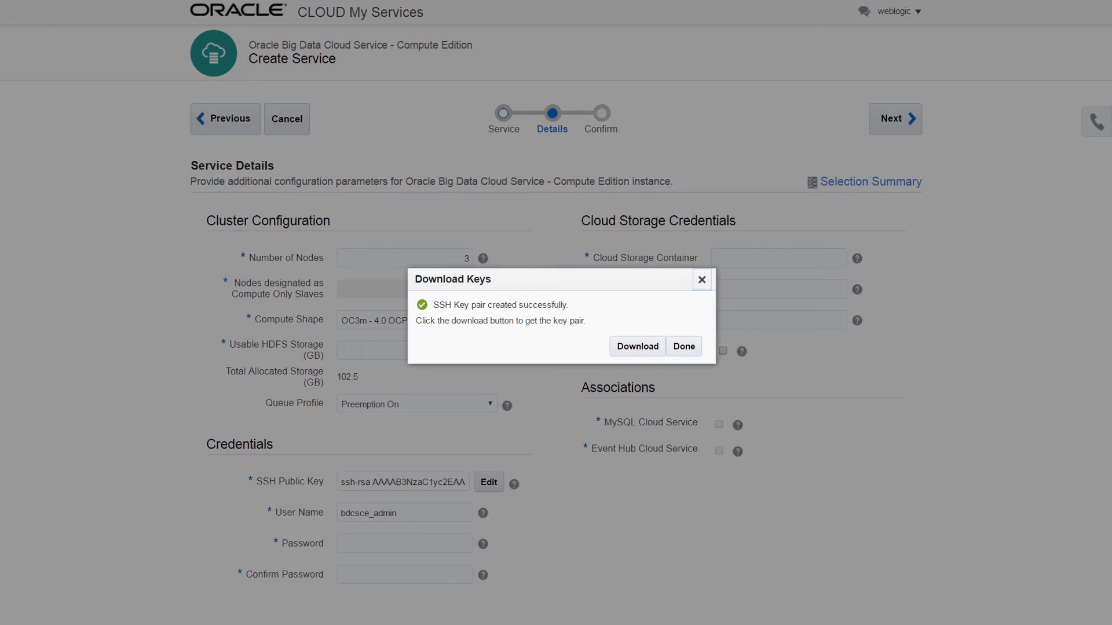
left_click(682, 347)
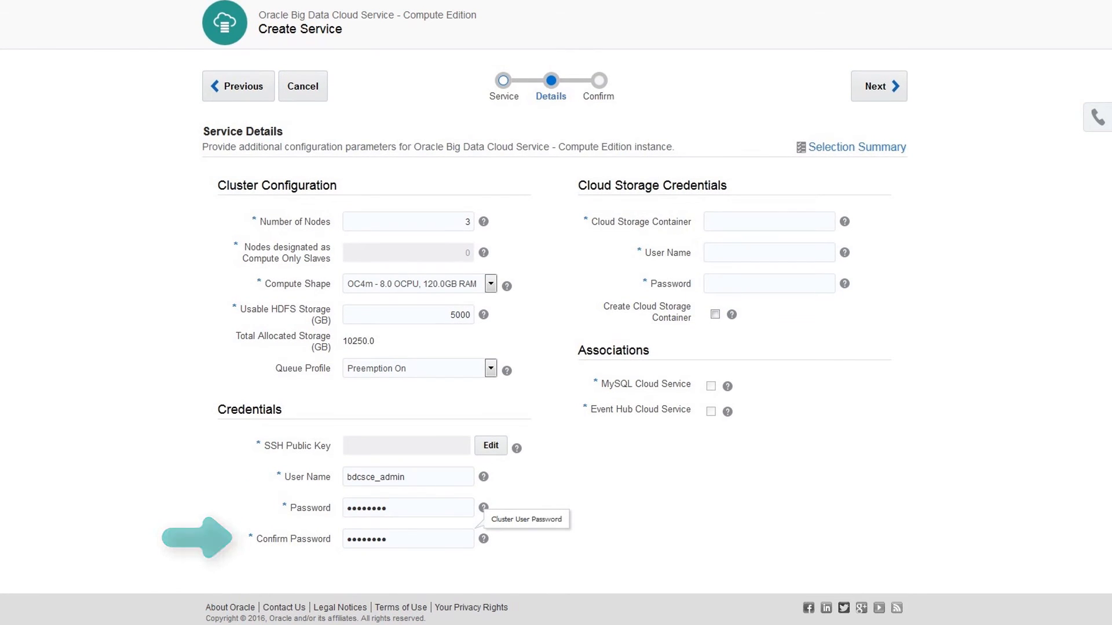
Step: Fill the cloud storage container ge-StorageEval01admin/bdcsce, user name and password, and reach the Confirmation summary
type("ge-StorageEval01admin/bdcsce")
type("storageadmin")
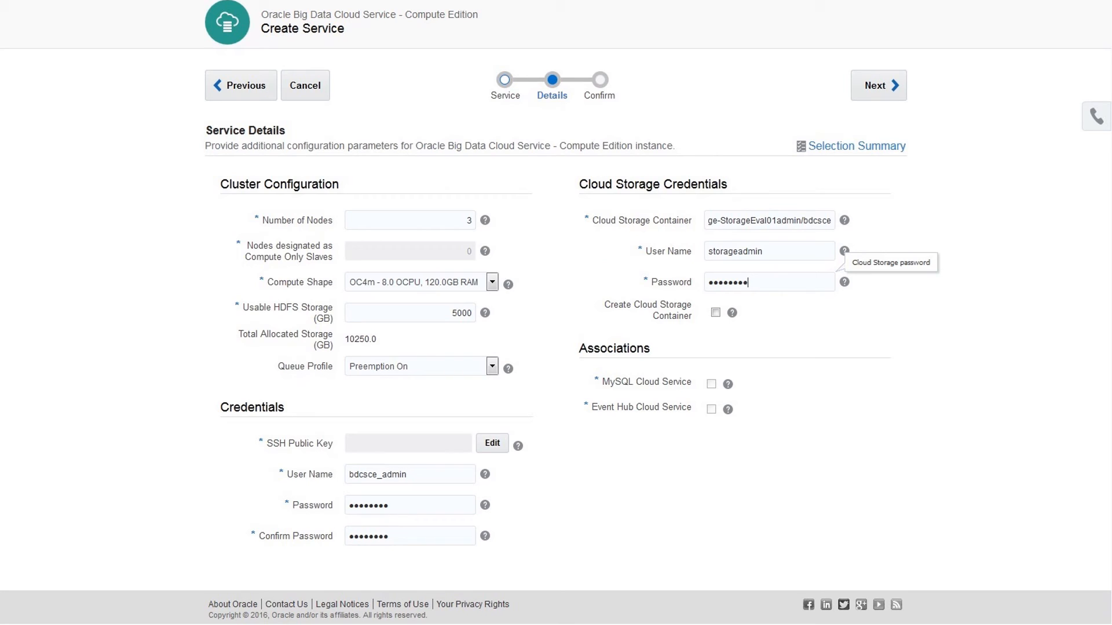
left_click(720, 351)
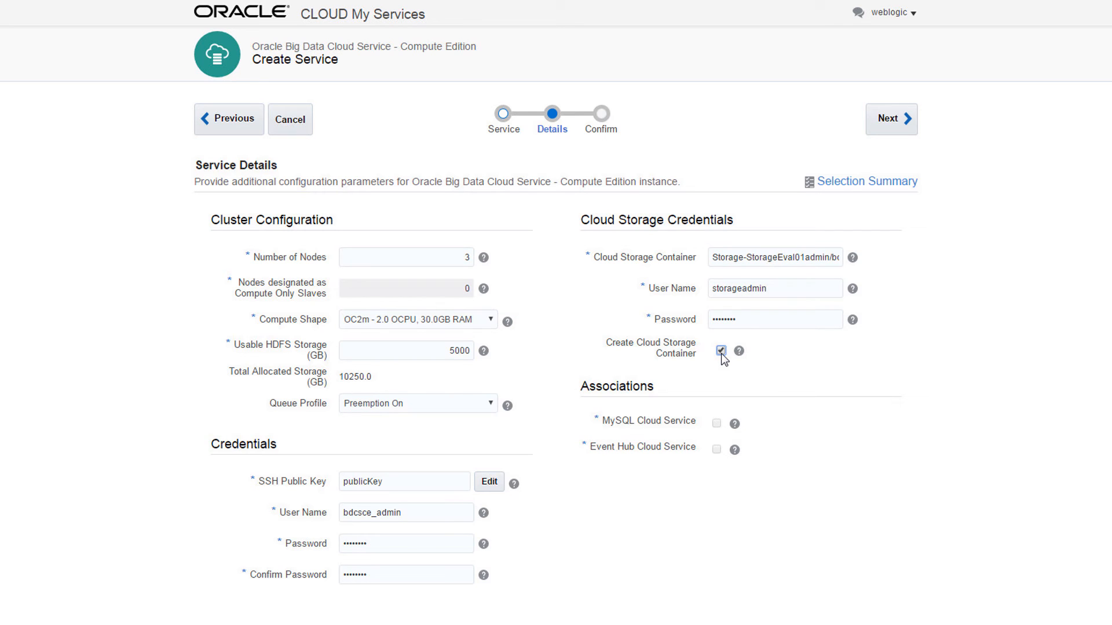
left_click(890, 118)
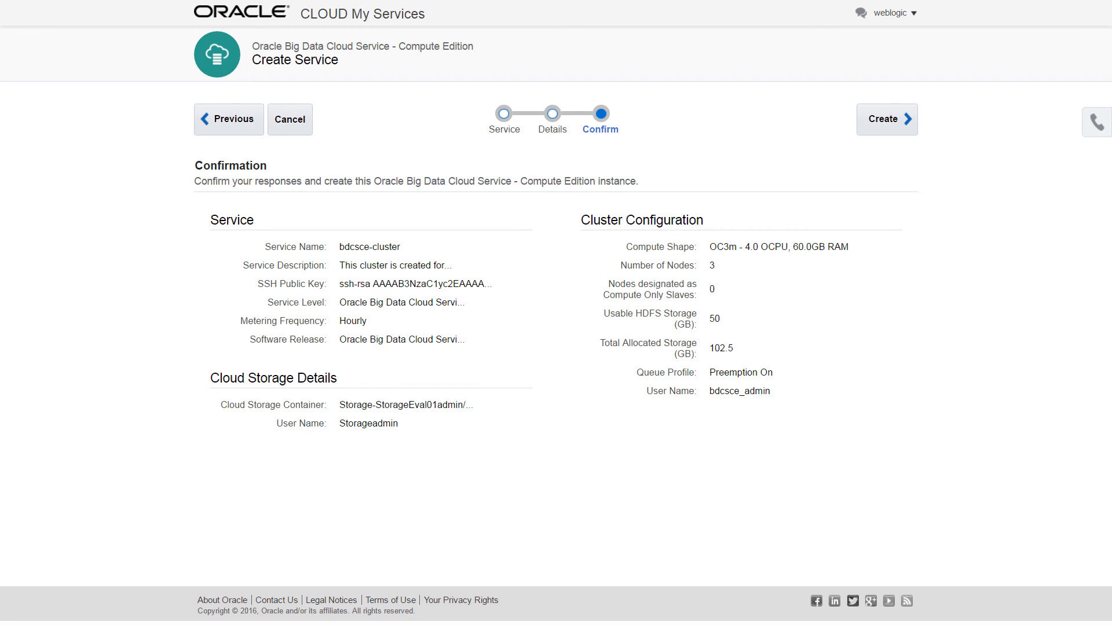
Step: Create bdcsce-cluster so it appears in the services list with 3 nodes
left_click(882, 118)
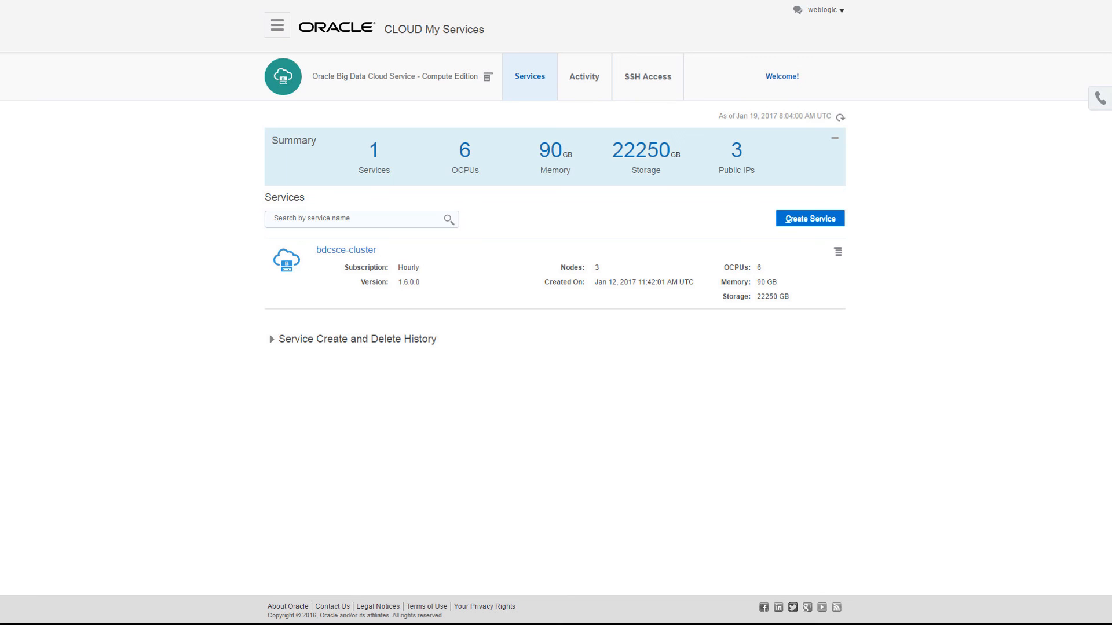
Step: Launch the Big Data Cluster Console for bdcsce-cluster from its actions menu
left_click(837, 252)
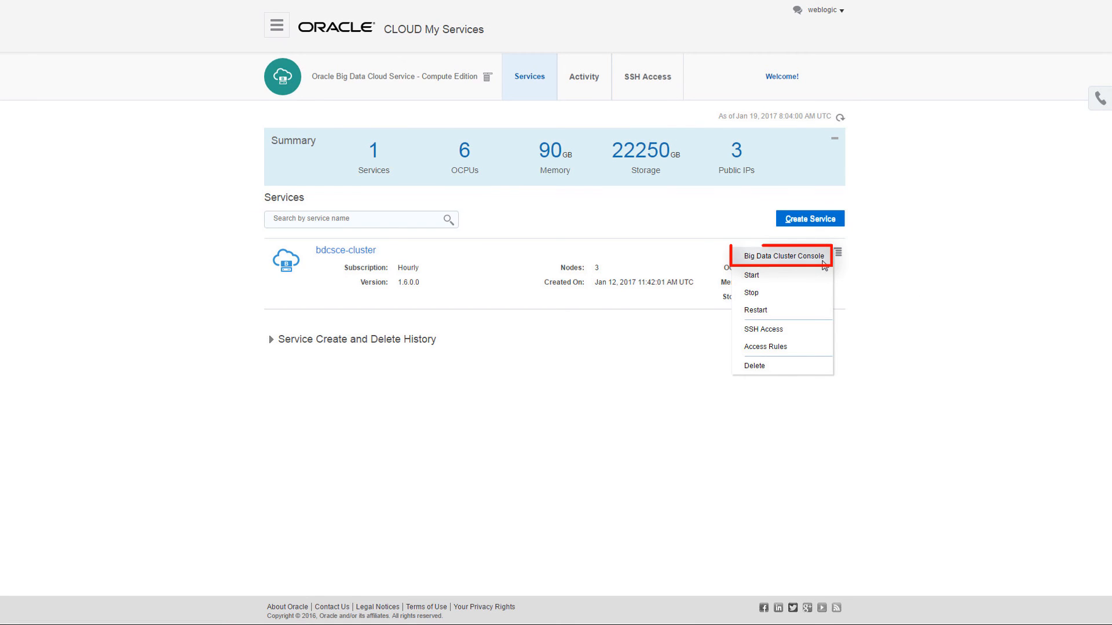
left_click(783, 255)
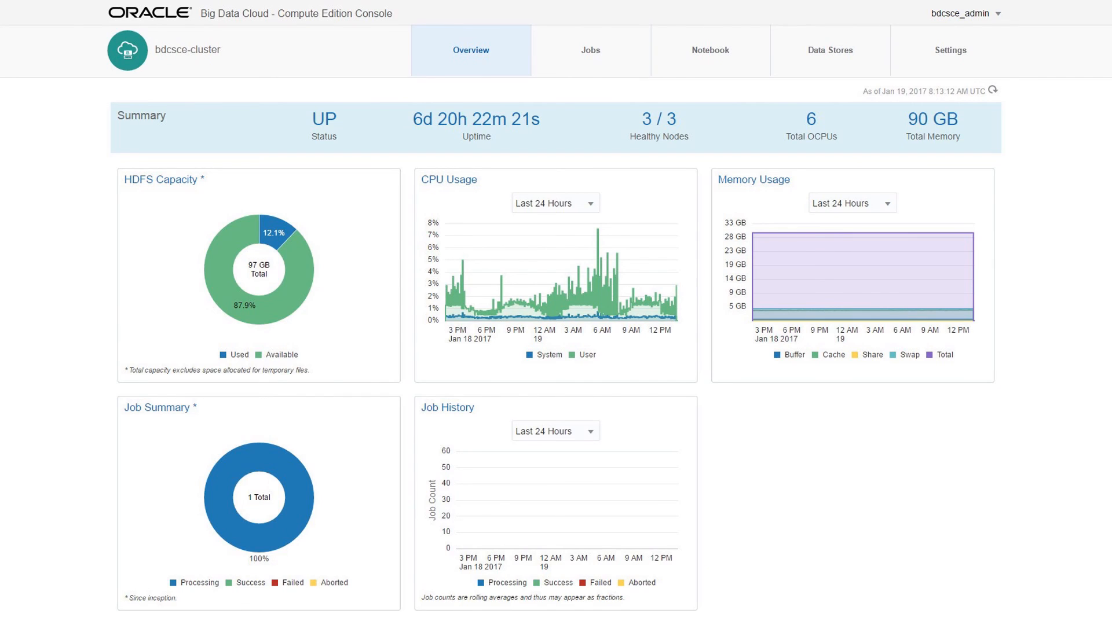
Step: View the Jobs page, then the Notebook page listing the four finished notes
left_click(587, 50)
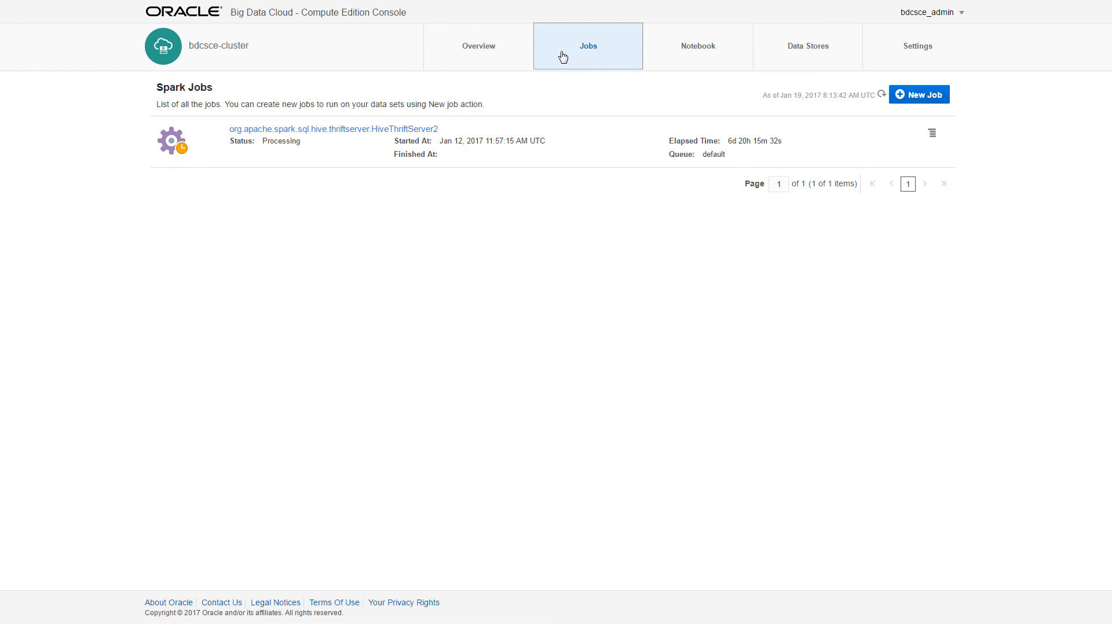
left_click(696, 46)
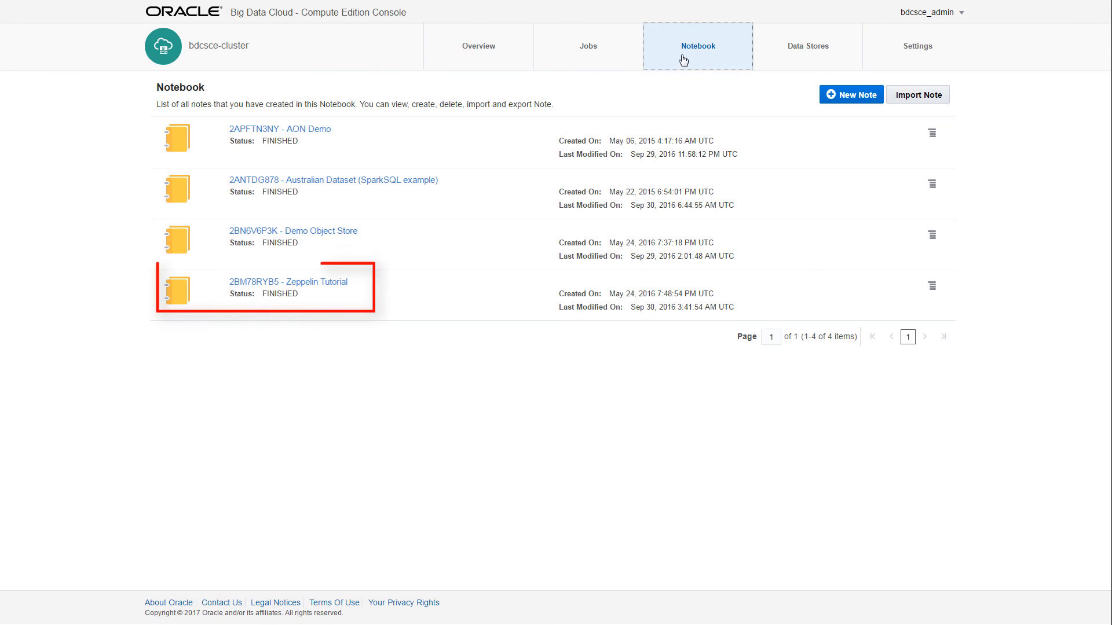
Step: View the 2BM78RYB5 Zeppelin Tutorial note down to its bank-data charts and results table
left_click(287, 281)
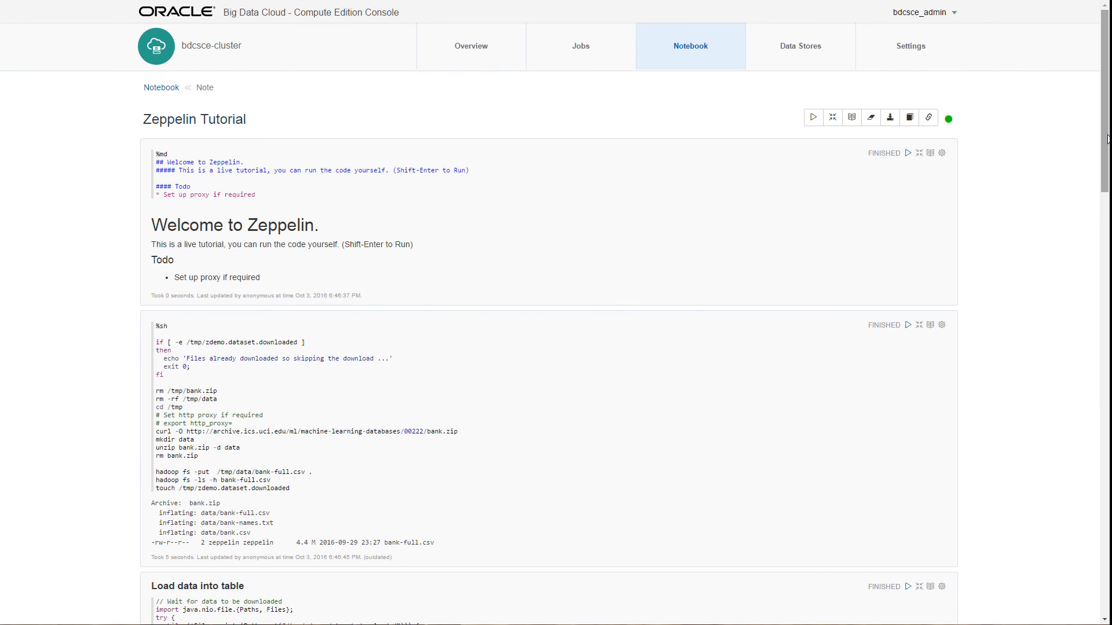
scroll("down", 3)
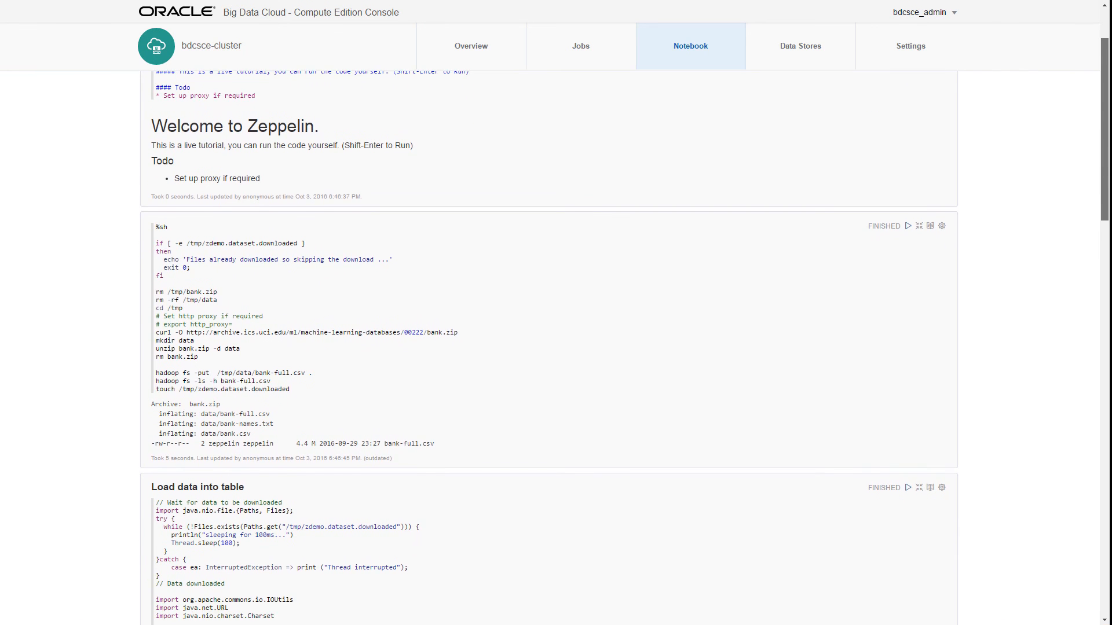
scroll("down", 3)
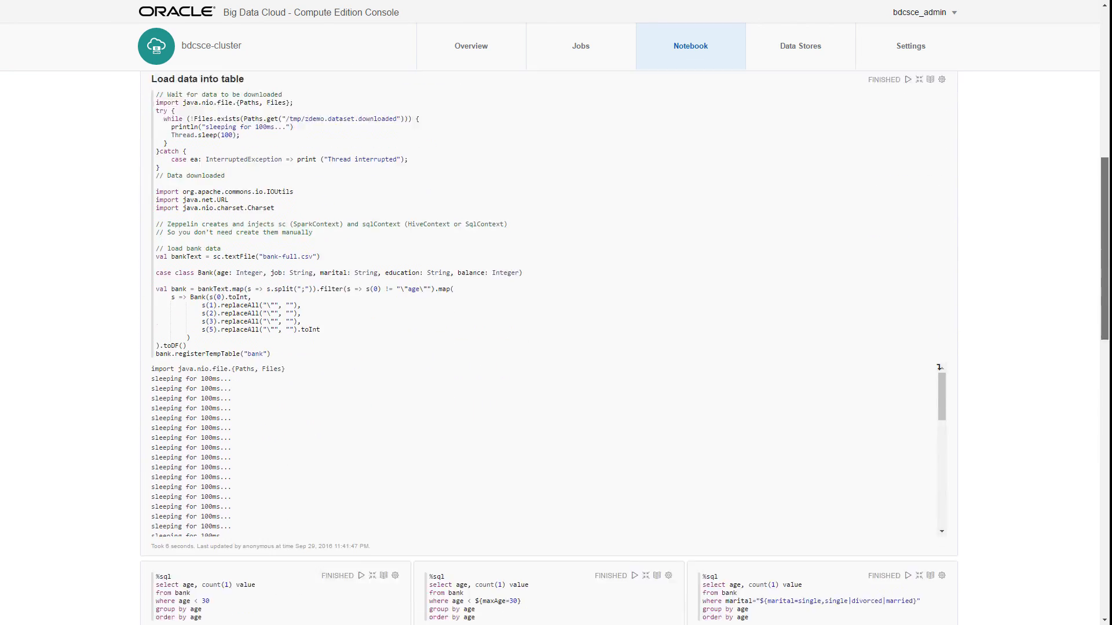
scroll("down", 3)
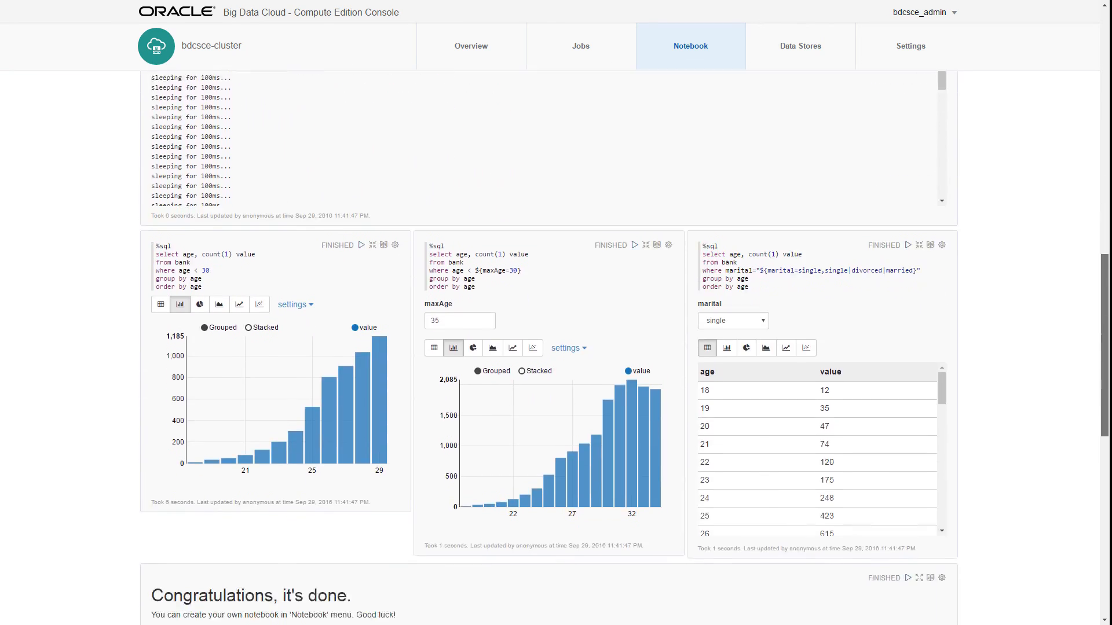